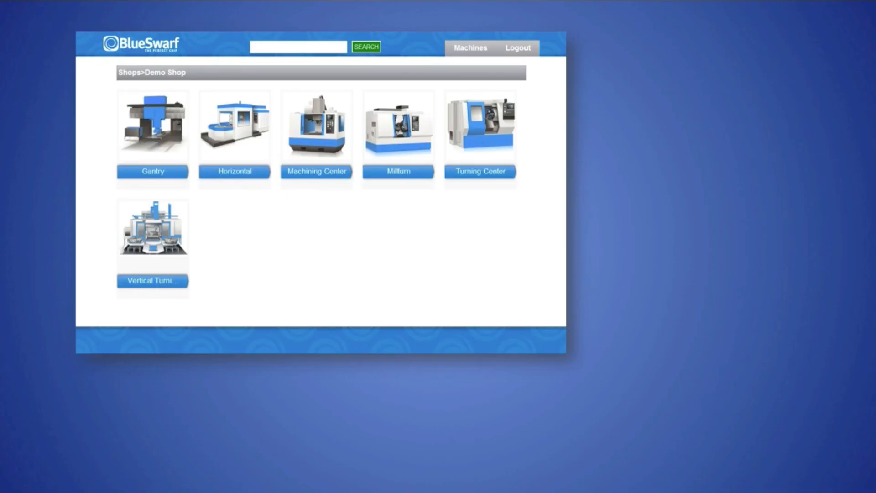
Show the Machining Center's tool list with its endmill sizes and status indicators.
{"action": "left_click", "coordinate": [317, 139]}
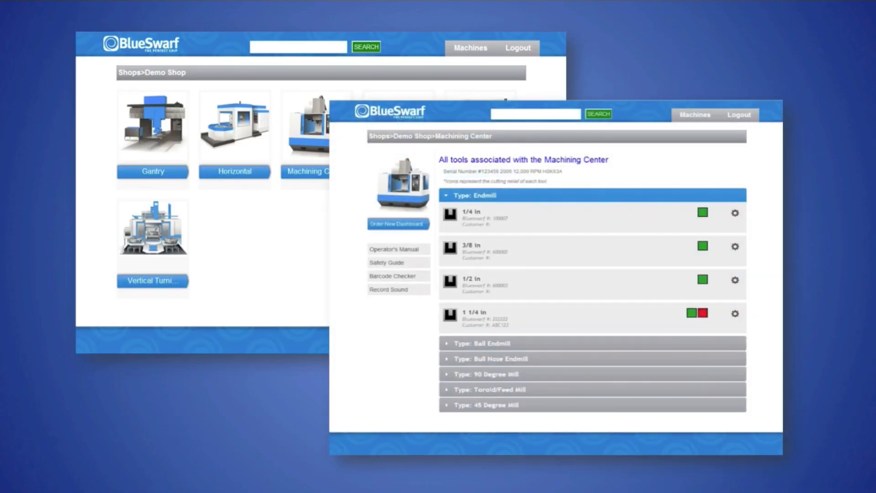